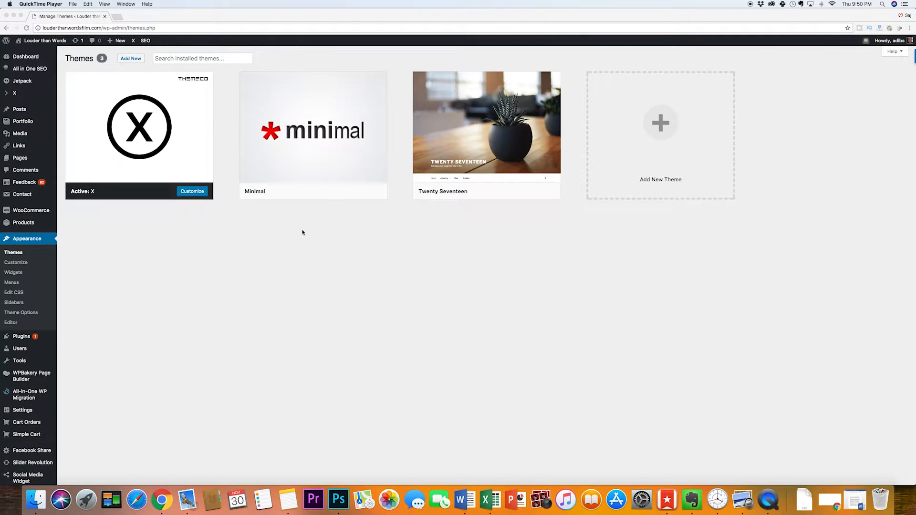
mouse_move(301, 170)
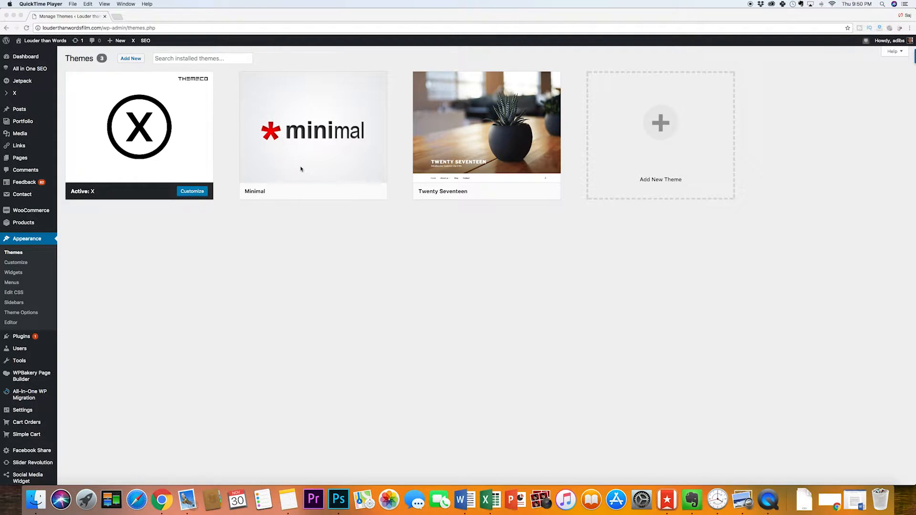
mouse_move(455, 178)
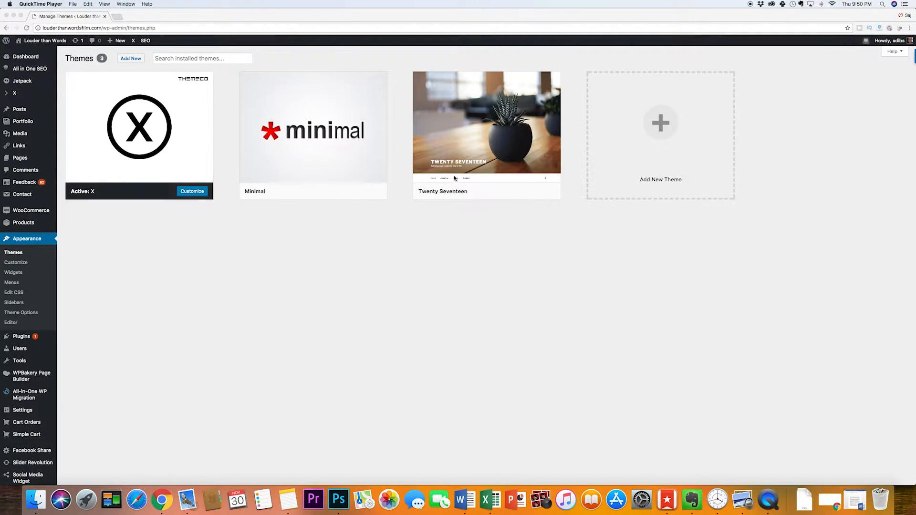
mouse_move(461, 196)
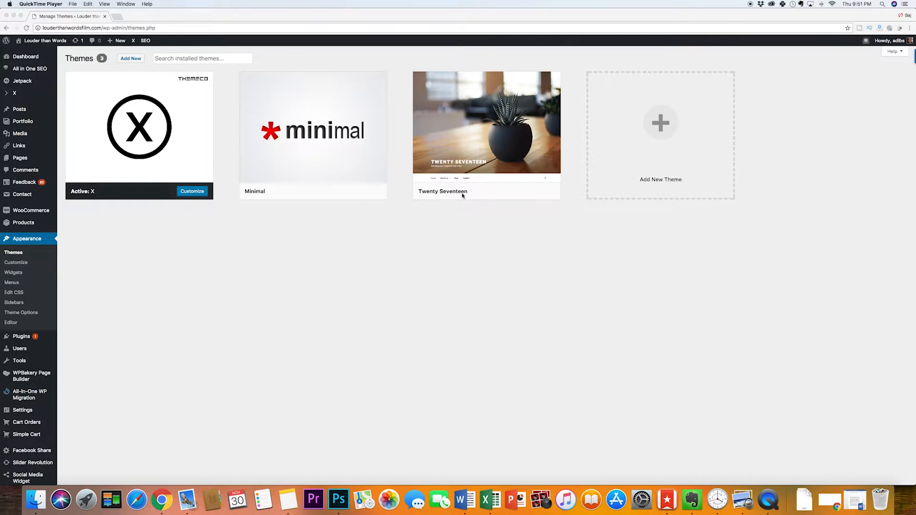
mouse_move(423, 198)
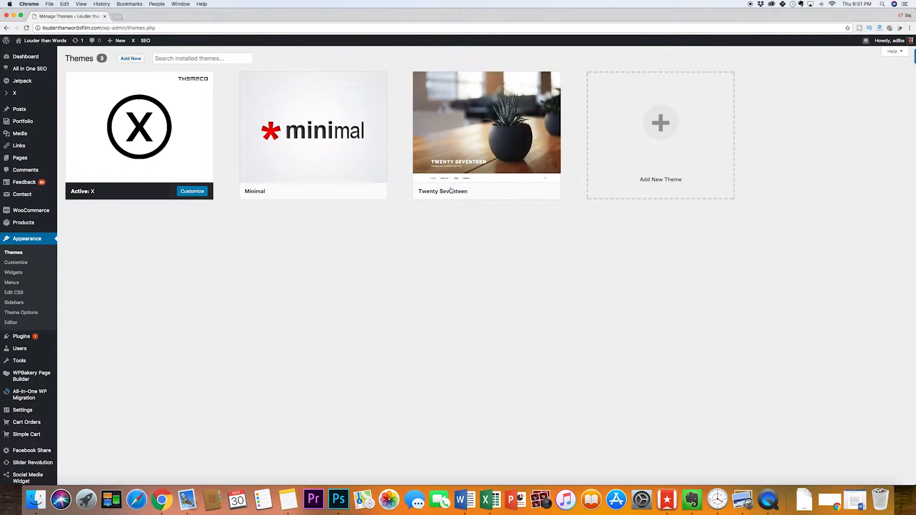
mouse_move(435, 223)
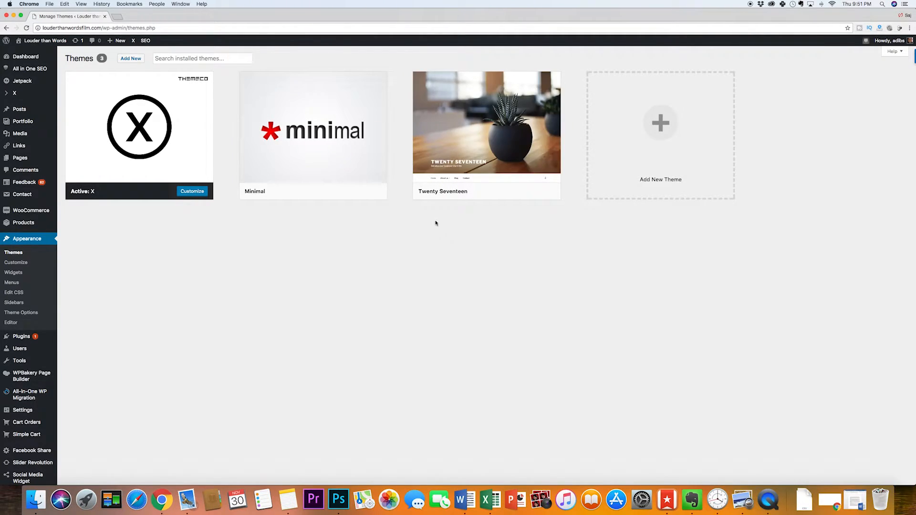
mouse_move(418, 206)
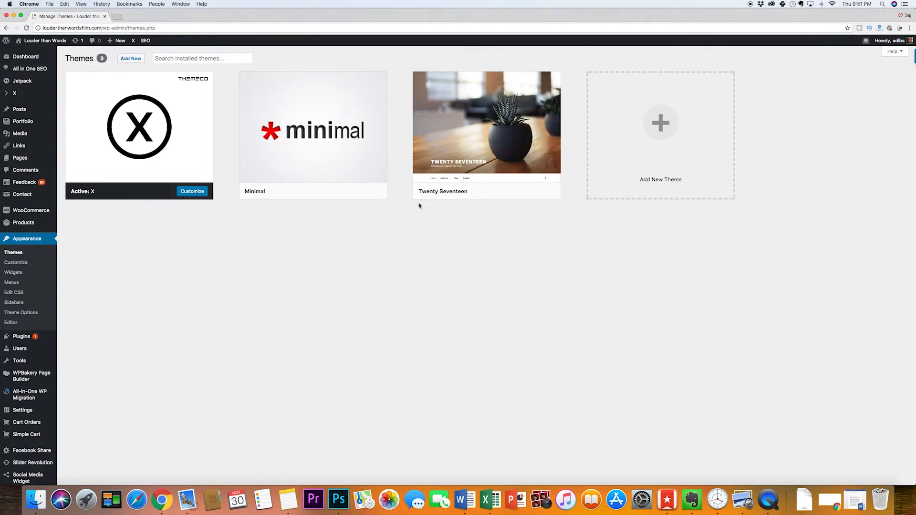
mouse_move(139, 125)
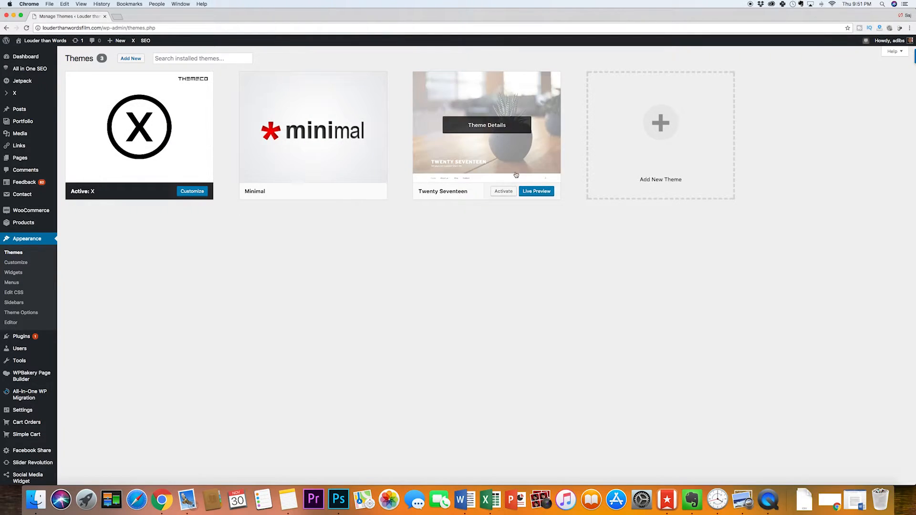
mouse_move(472, 213)
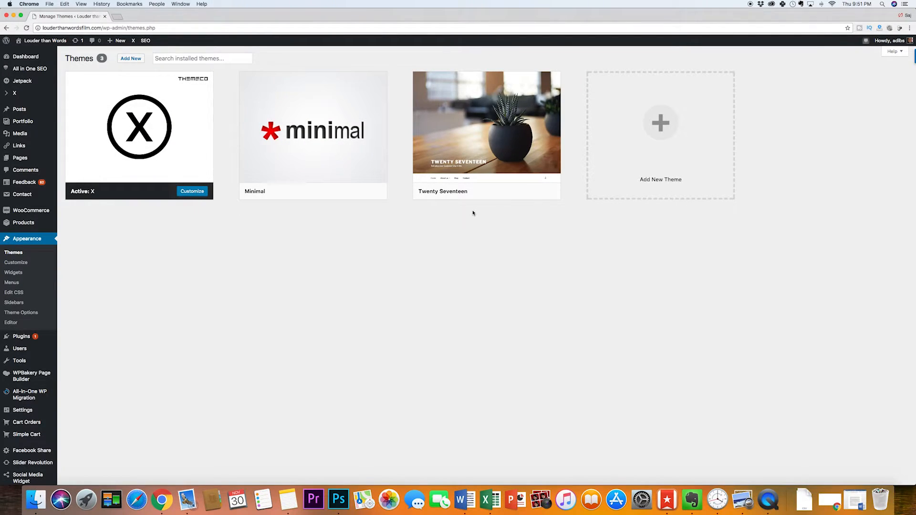
mouse_move(465, 212)
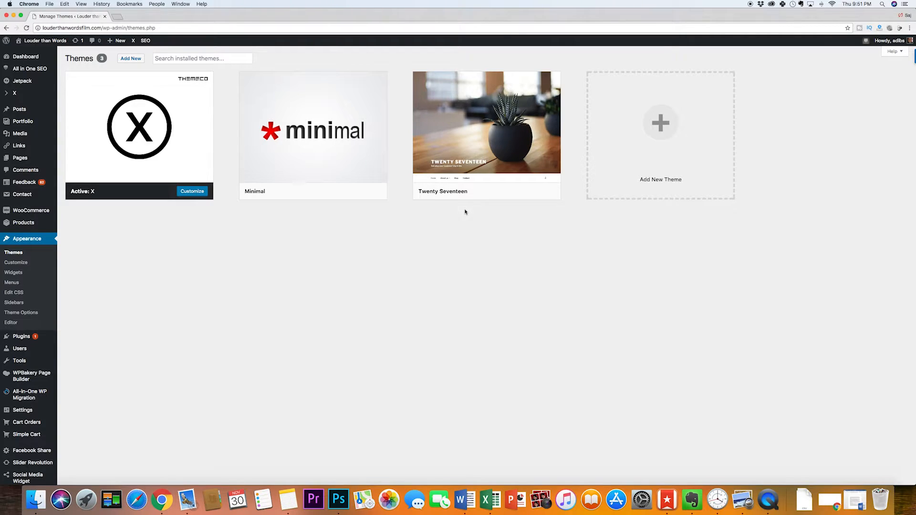
mouse_move(261, 323)
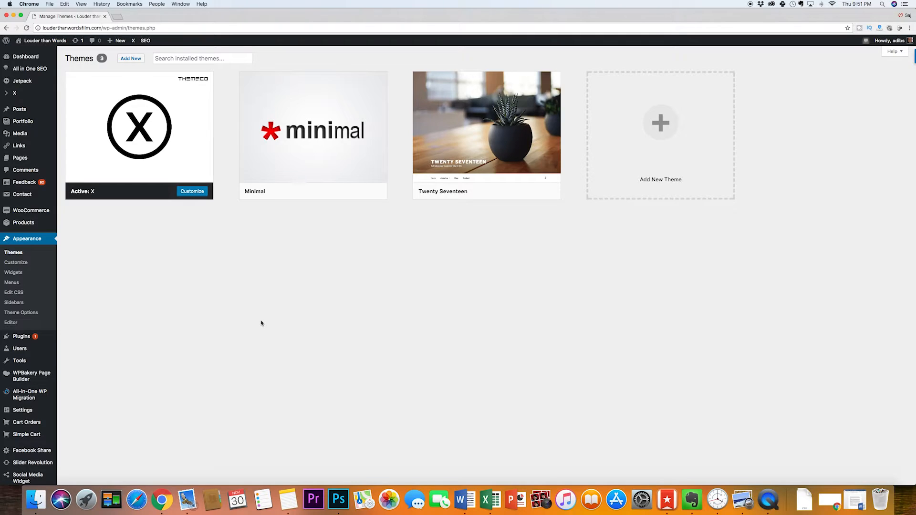
mouse_move(173, 241)
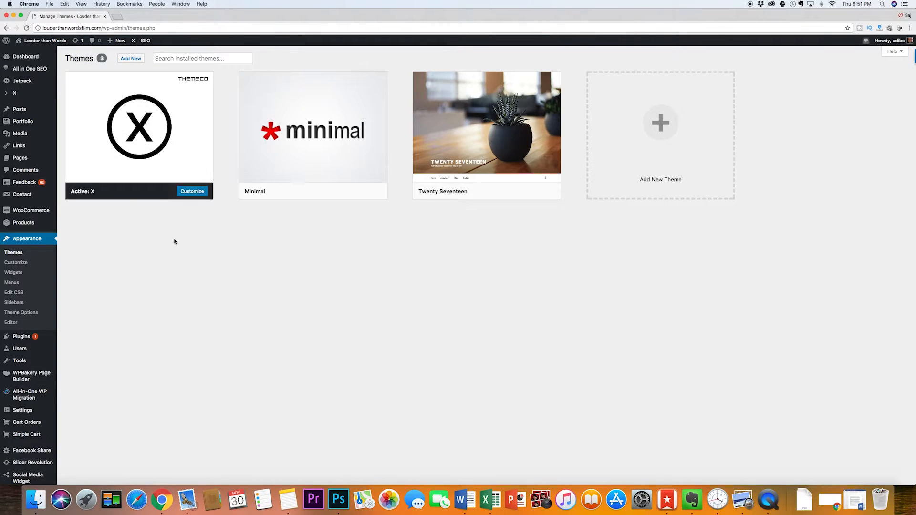
mouse_move(175, 241)
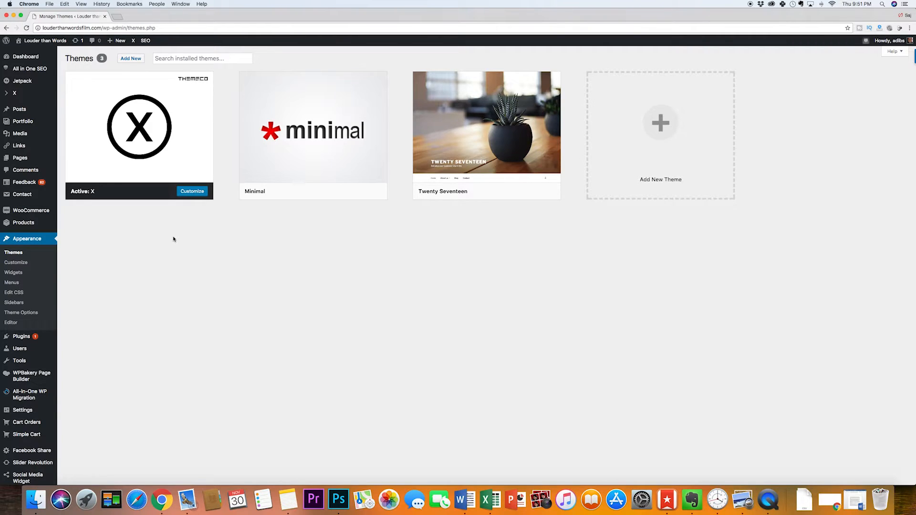
mouse_move(95, 372)
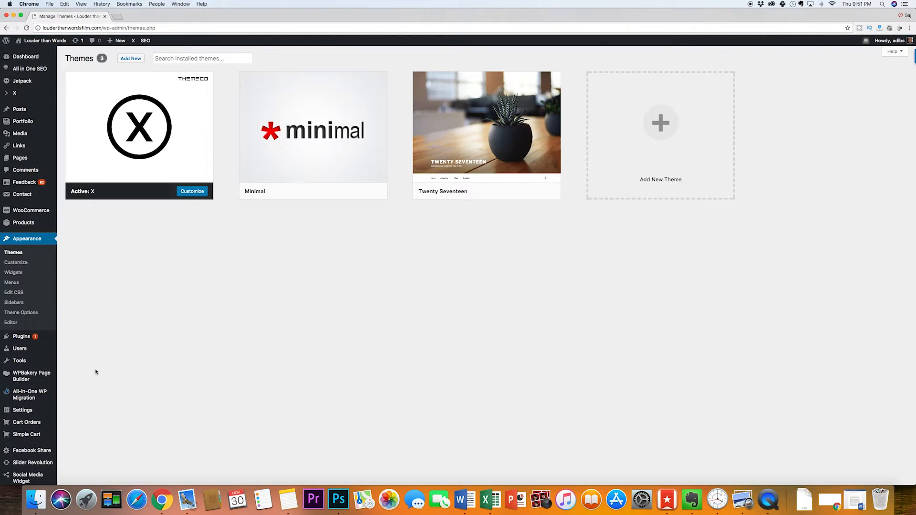
mouse_move(86, 395)
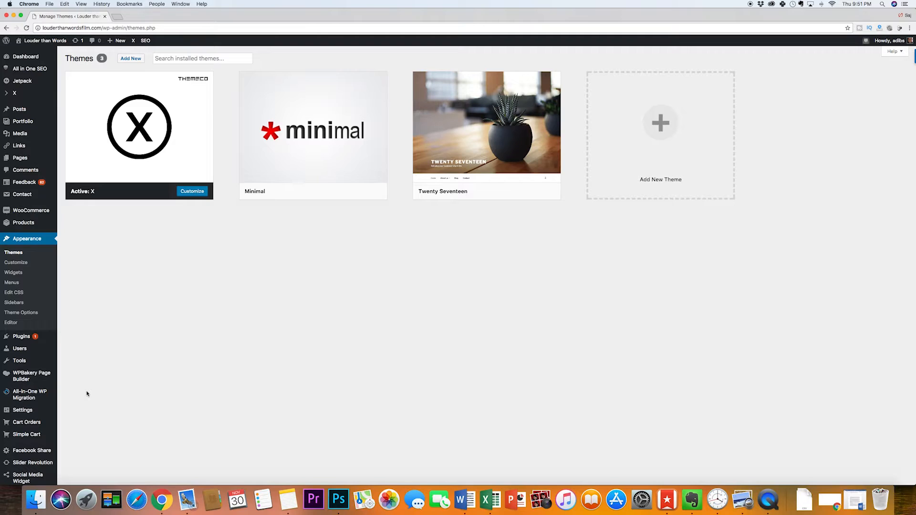
mouse_move(30, 394)
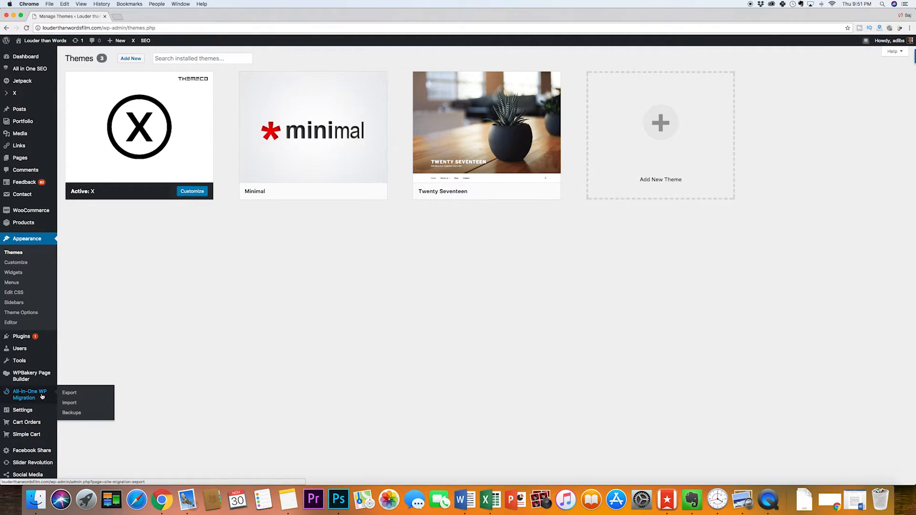
mouse_move(21, 336)
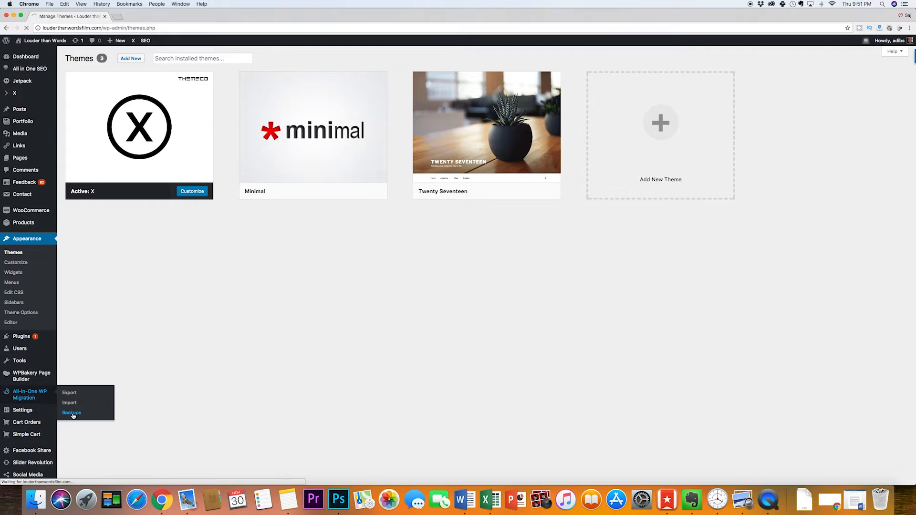
Step: Show the All-in-One WP Migration Backups page listing the 291.25 MB backup
click(71, 413)
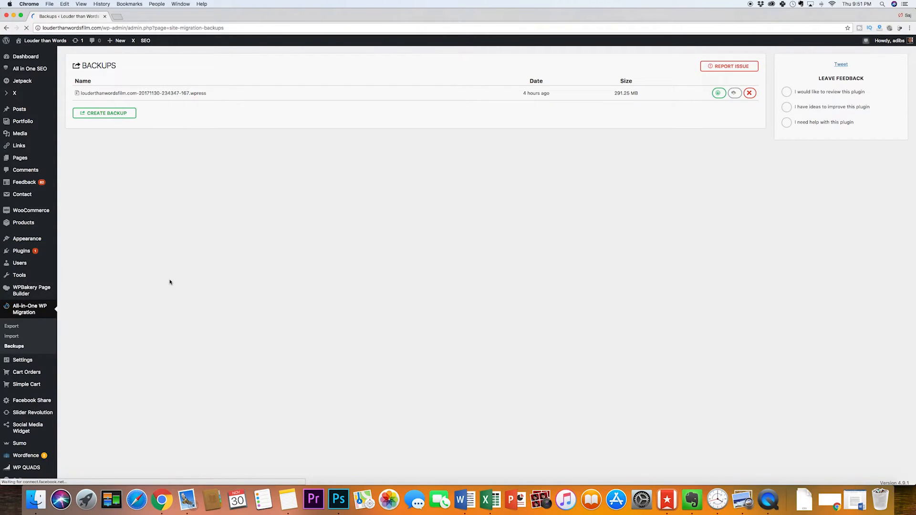
mouse_move(105, 112)
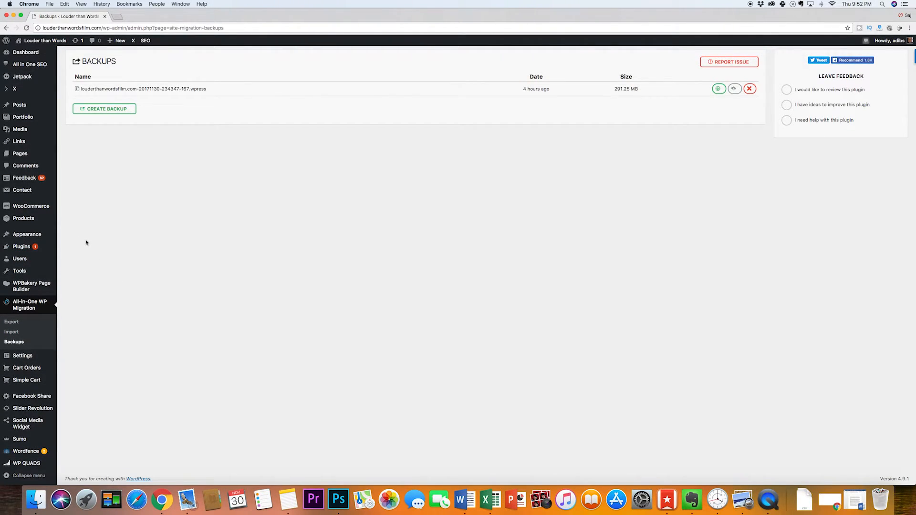
mouse_move(27, 235)
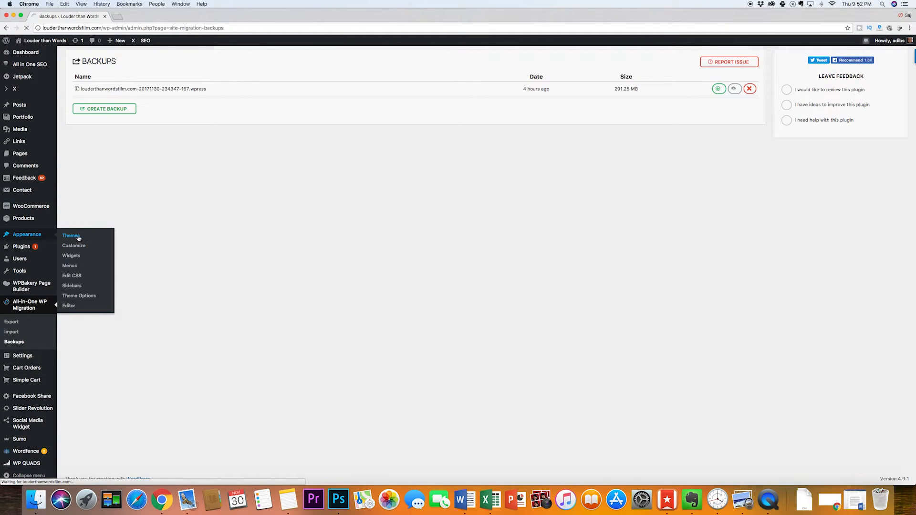
Step: Return to the installed Themes page via Appearance in the sidebar
click(70, 236)
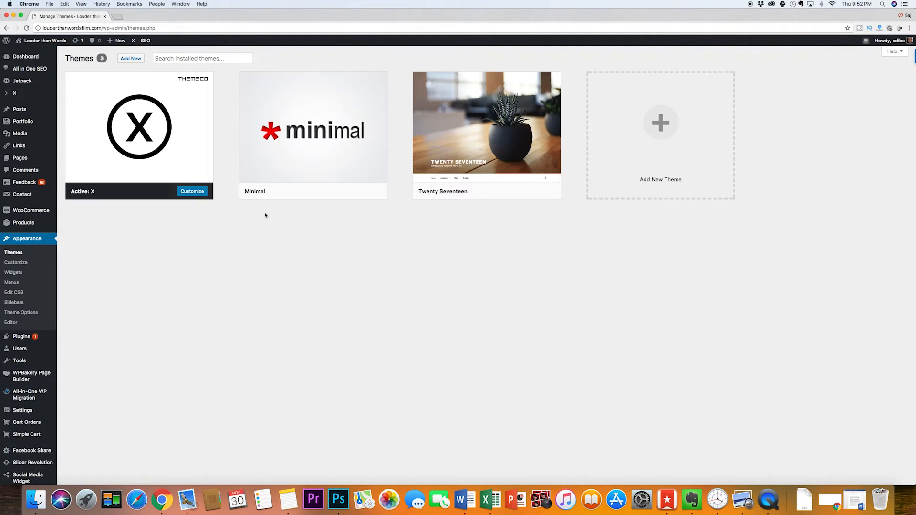
mouse_move(140, 125)
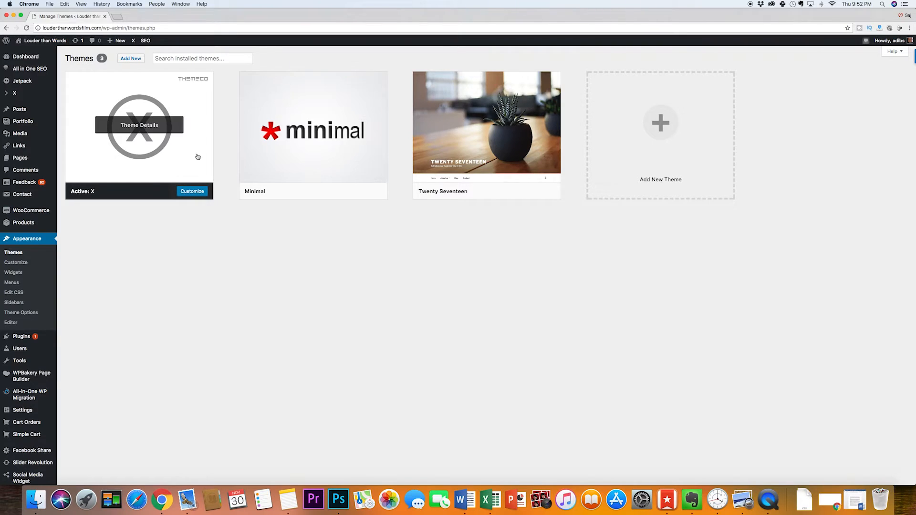
mouse_move(127, 166)
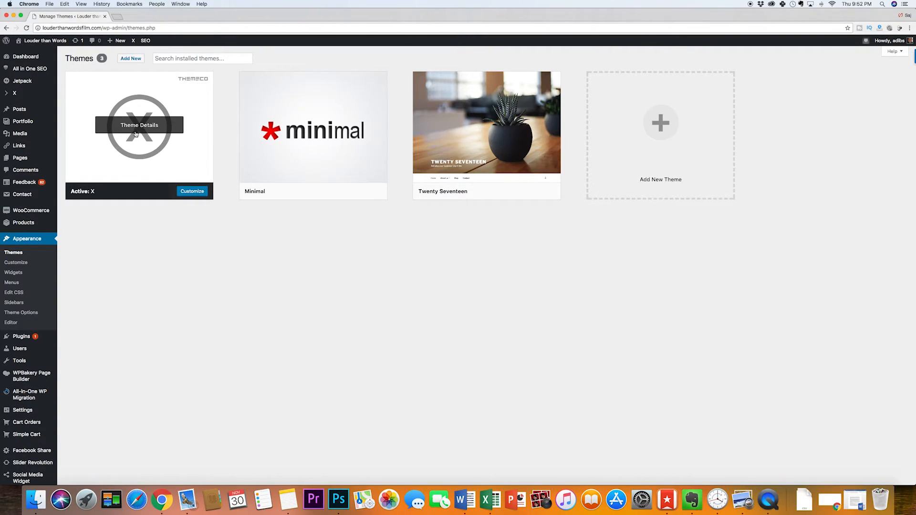
mouse_move(313, 129)
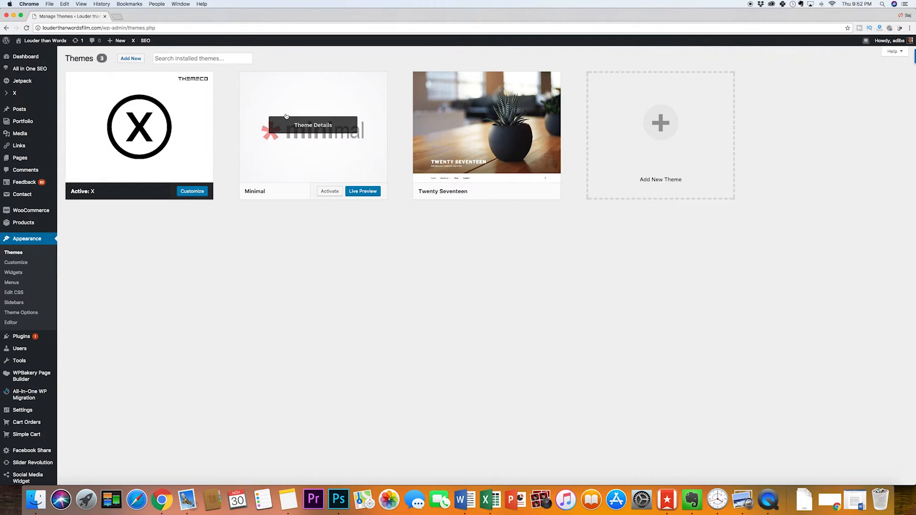
mouse_move(303, 171)
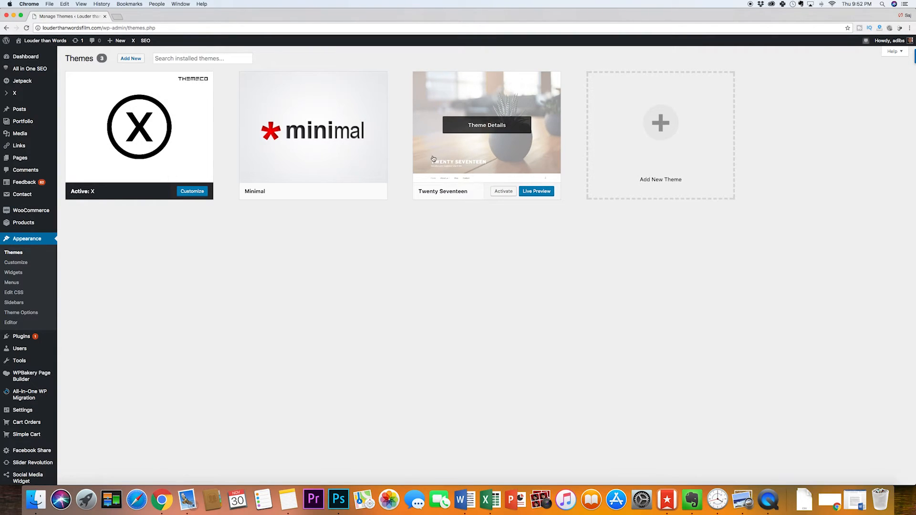
Step: Delete the Twenty Seventeen theme with confirmation, then view the Minimal theme's details
click(486, 125)
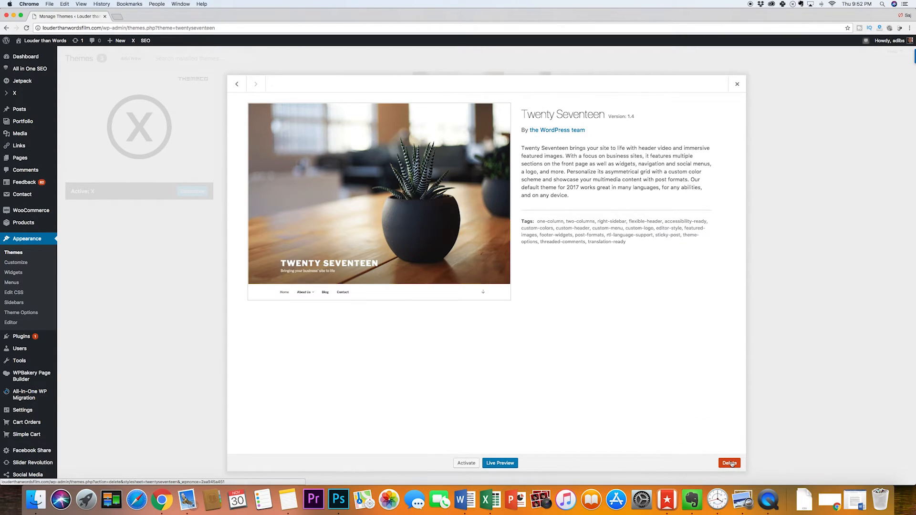
click(728, 463)
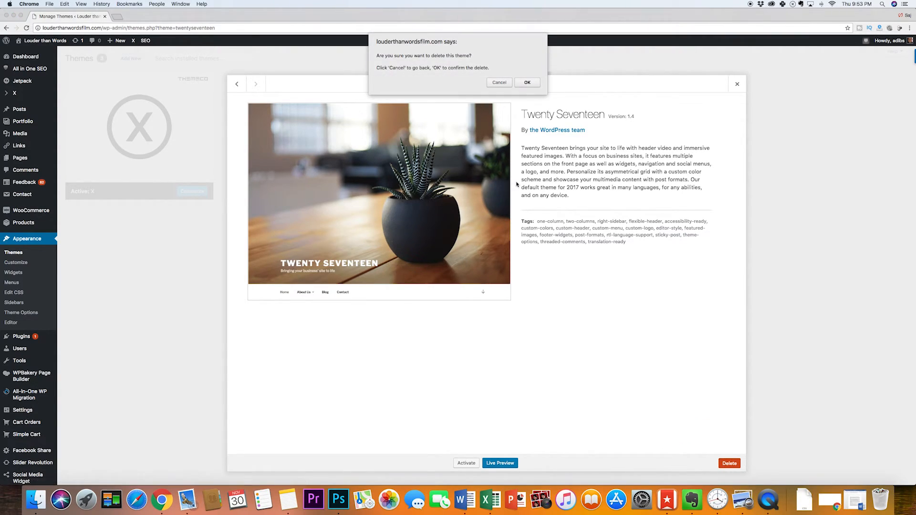
click(526, 82)
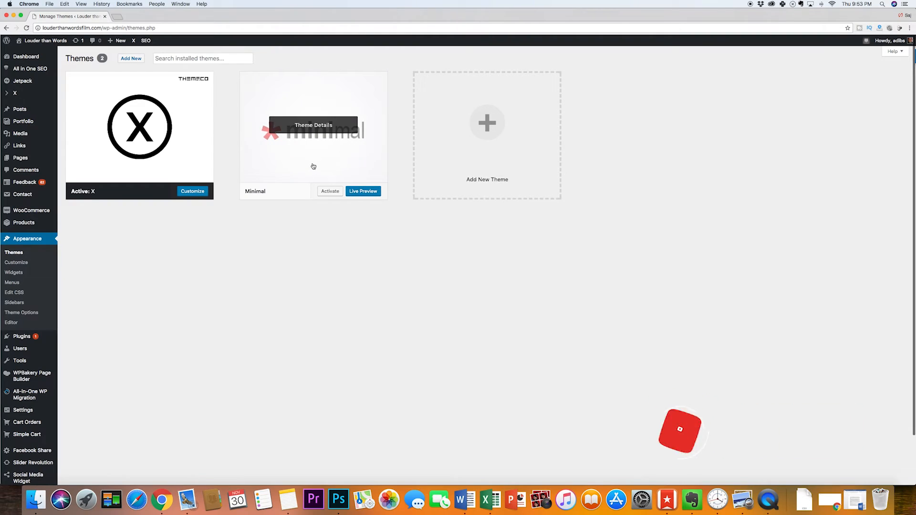
click(313, 124)
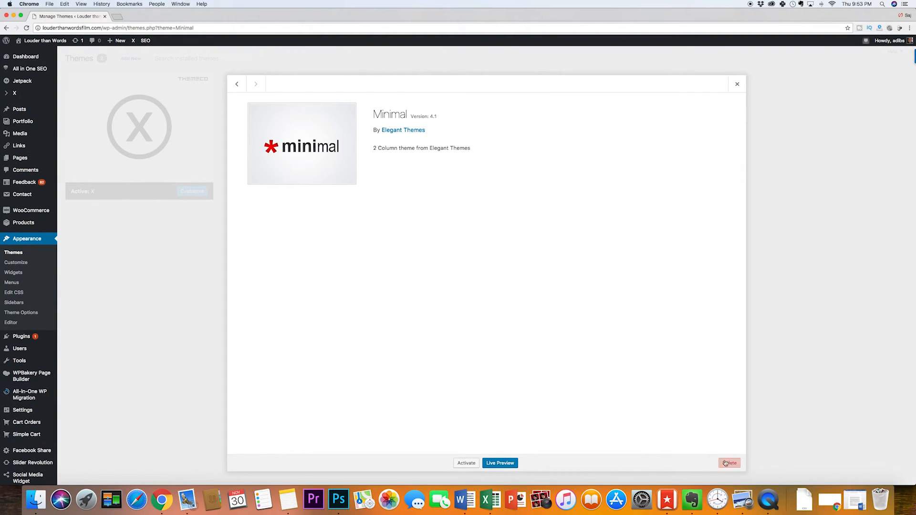
mouse_move(313, 234)
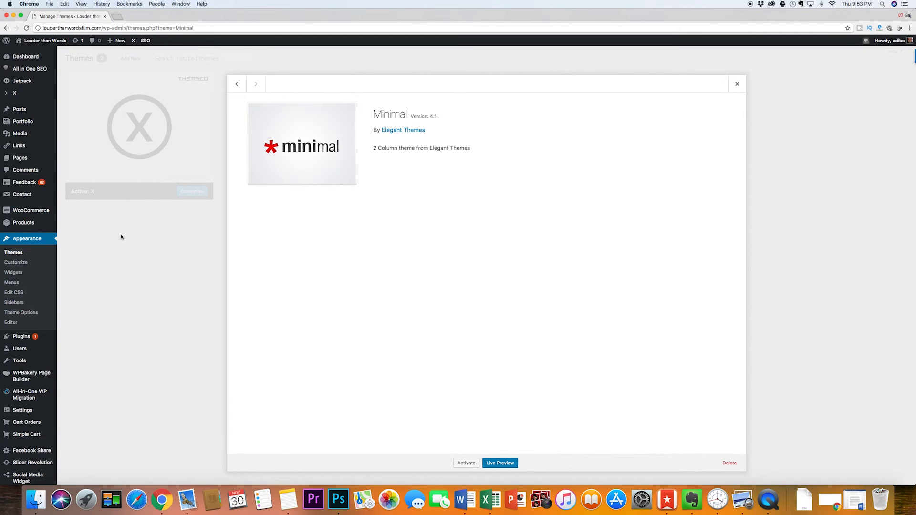
click(737, 84)
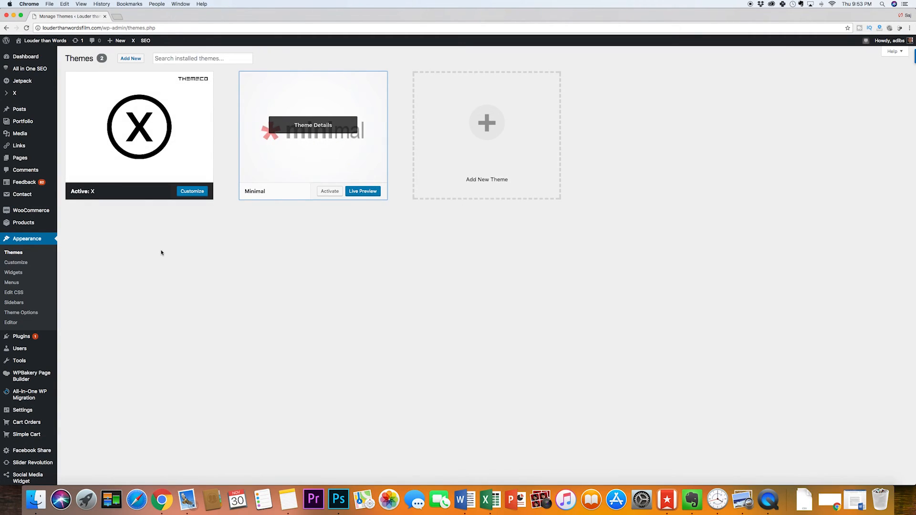